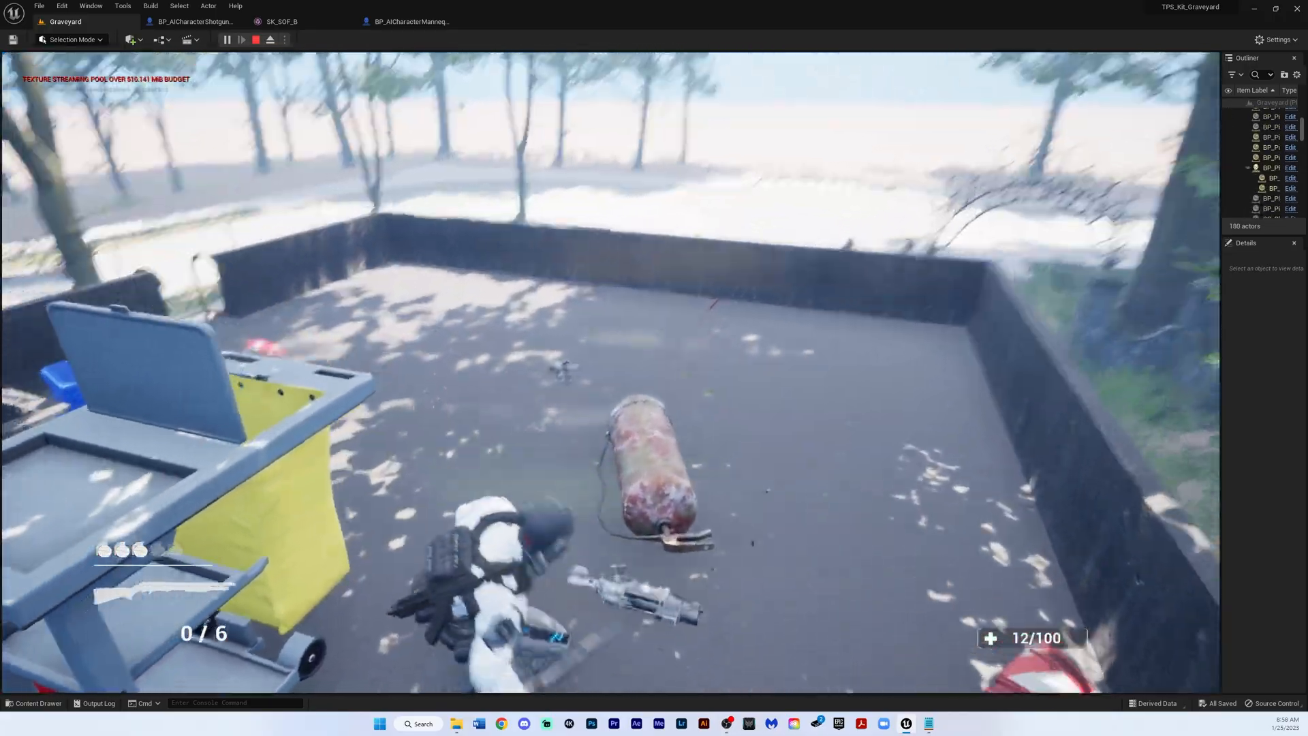
Stop the Graveyard play session and go back to the level viewport.
left_click(256, 39)
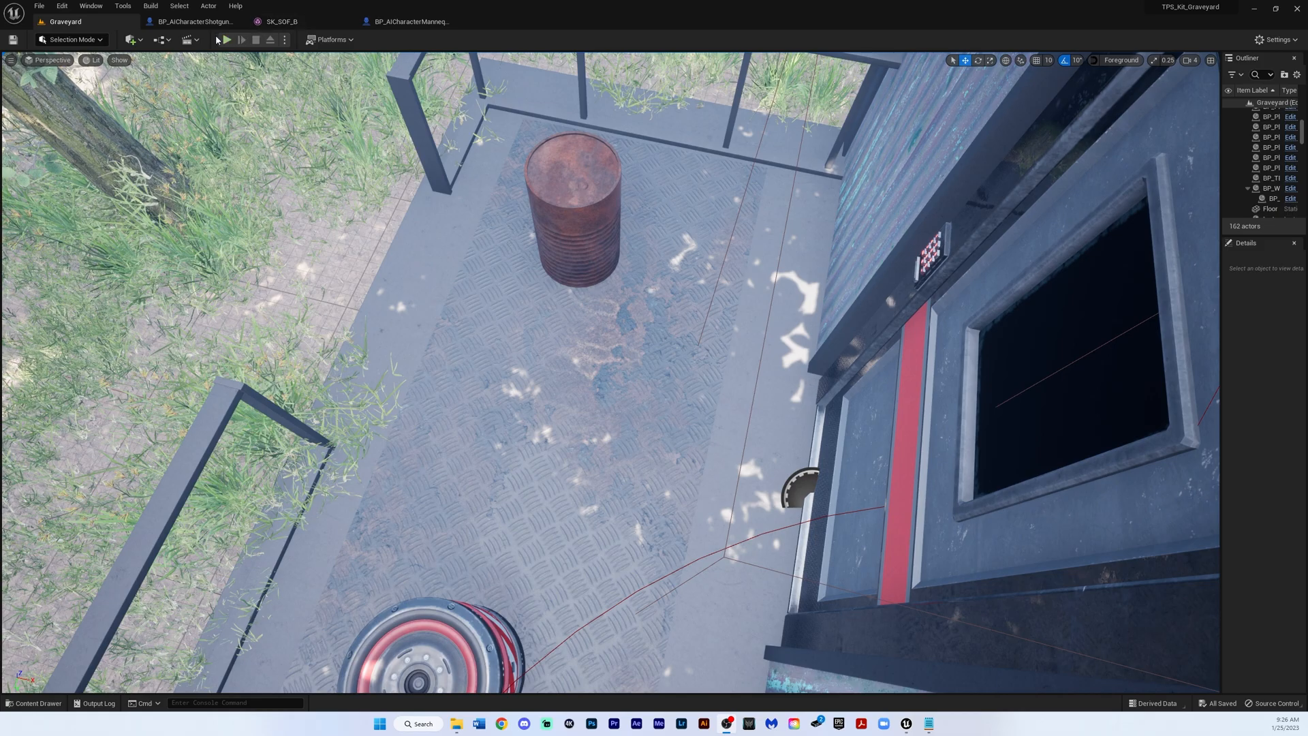
left_click(226, 40)
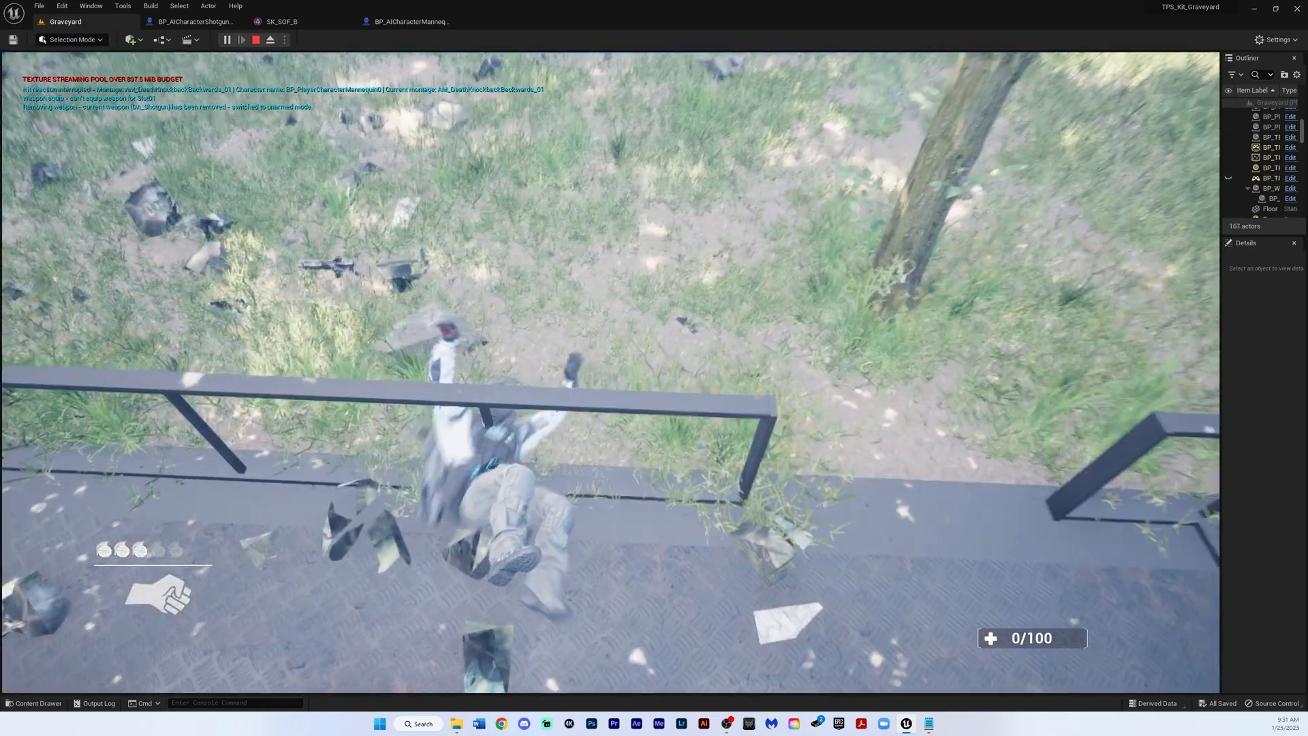
Battle the AI soldiers inside the outpost cabin until player health falls to 0/100.
left_click(255, 39)
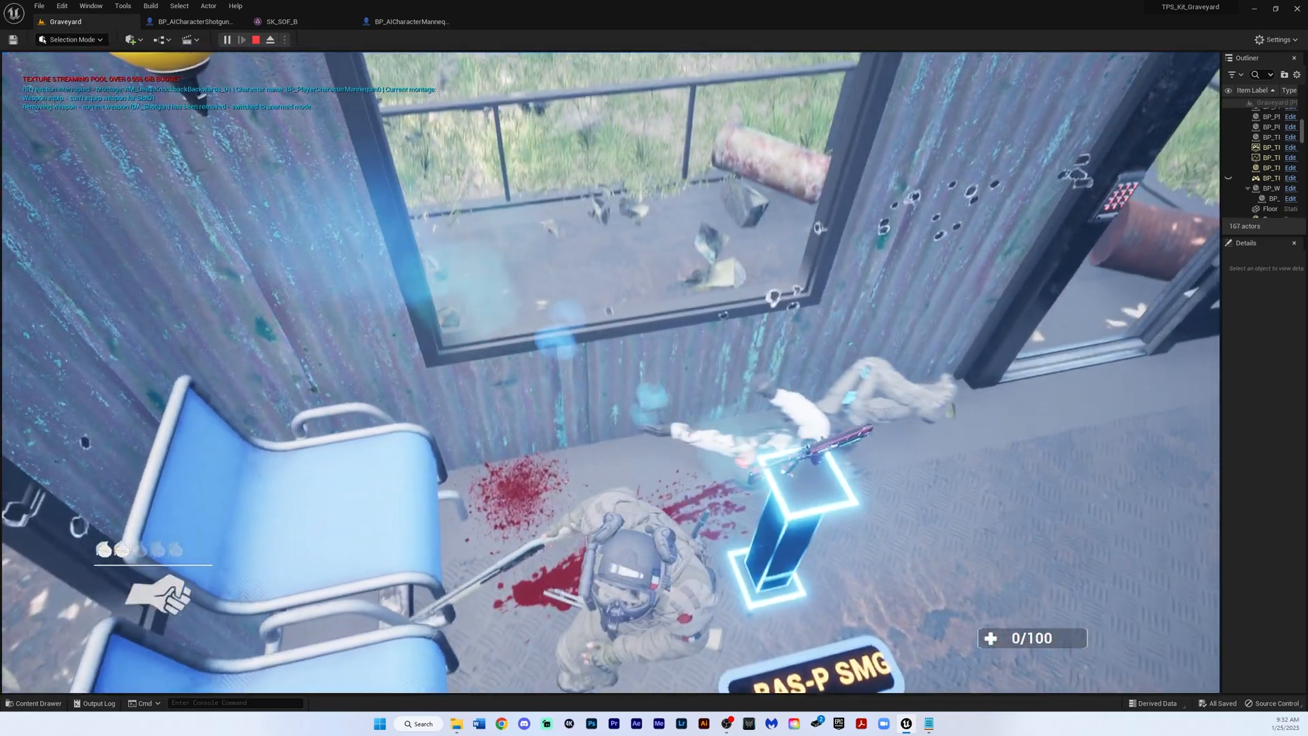
left_click(256, 40)
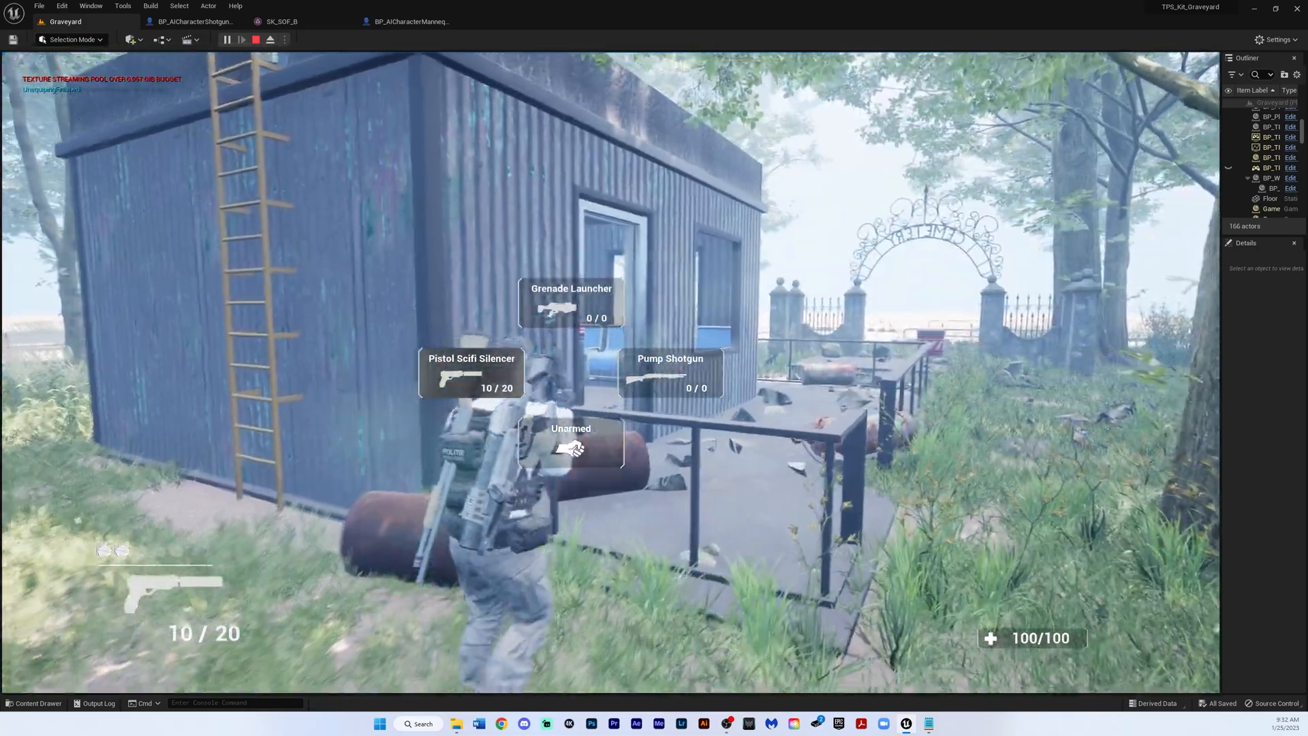
Pick a weapon such as Pistol Scifi Silencer from the radial weapon wheel.
left_click(571, 372)
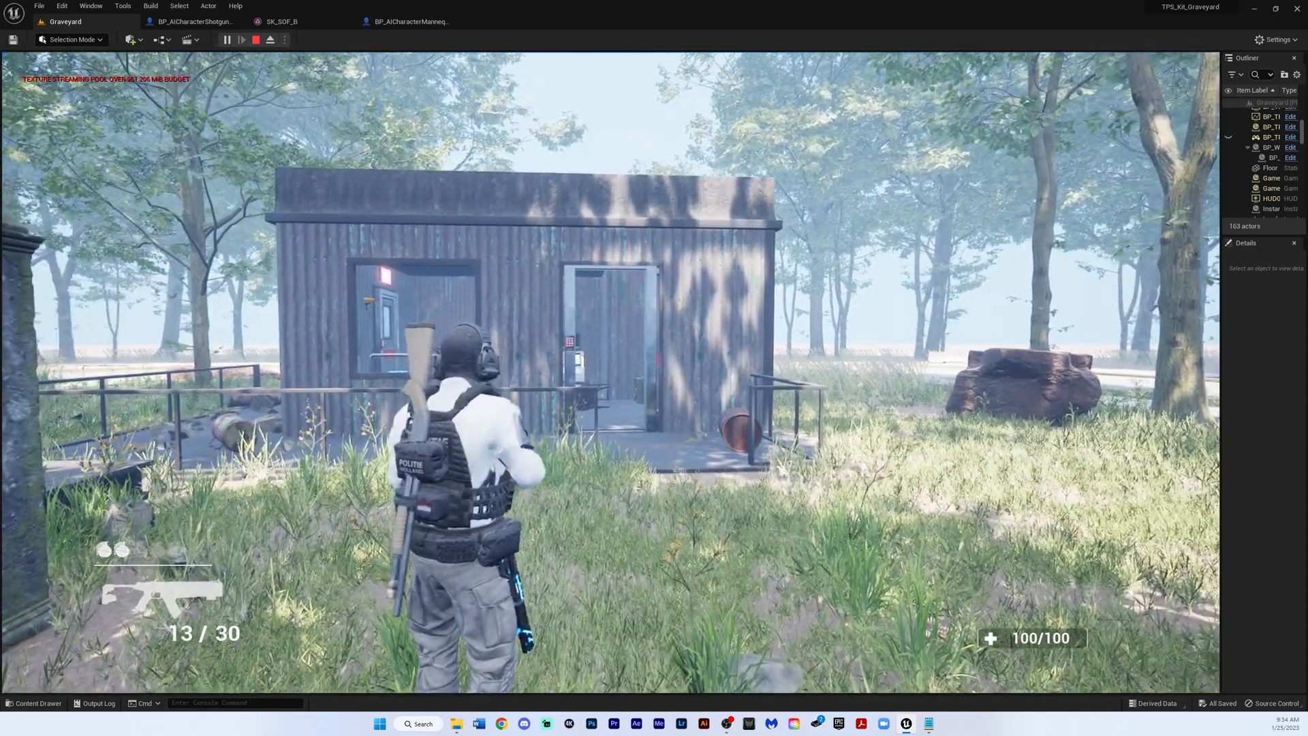
Stop Play-In-Editor to return to editing the outpost cabin level.
left_click(270, 39)
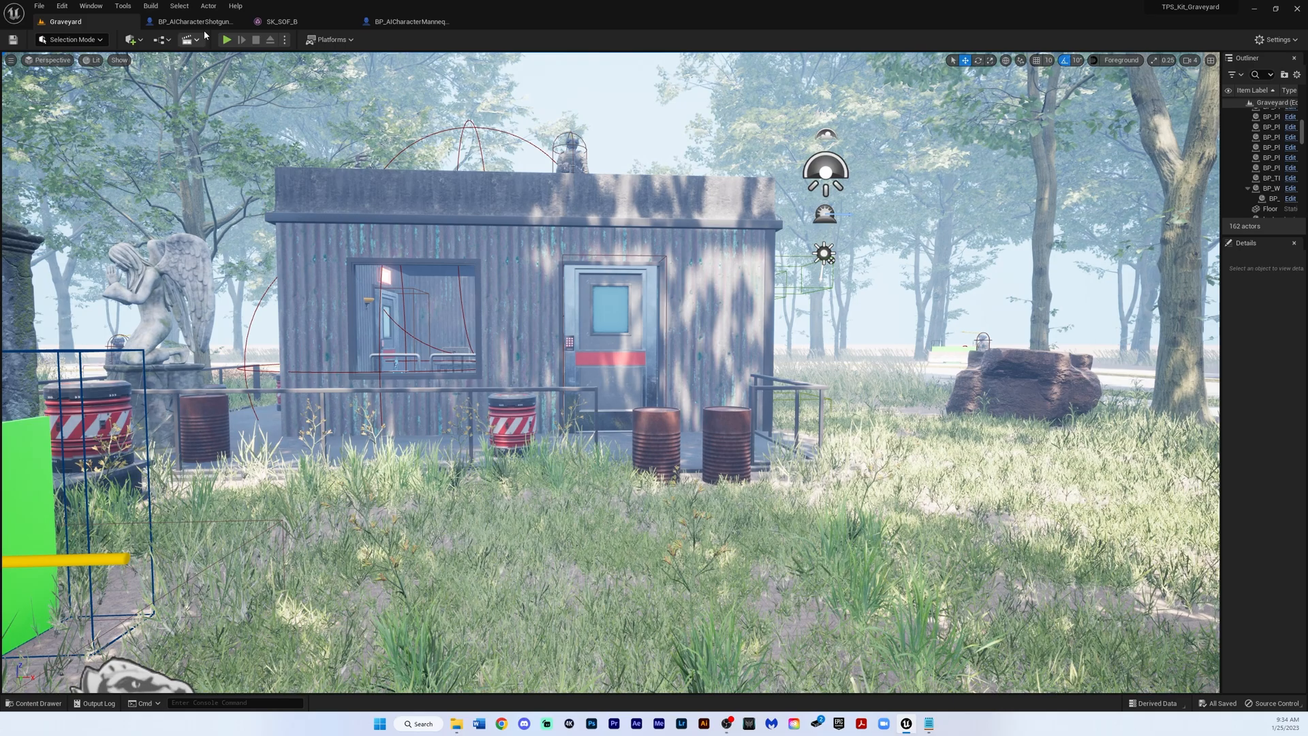
Relaunch Play-In-Editor for the Graveyard level from the toolbar's green Play button.
left_click(227, 40)
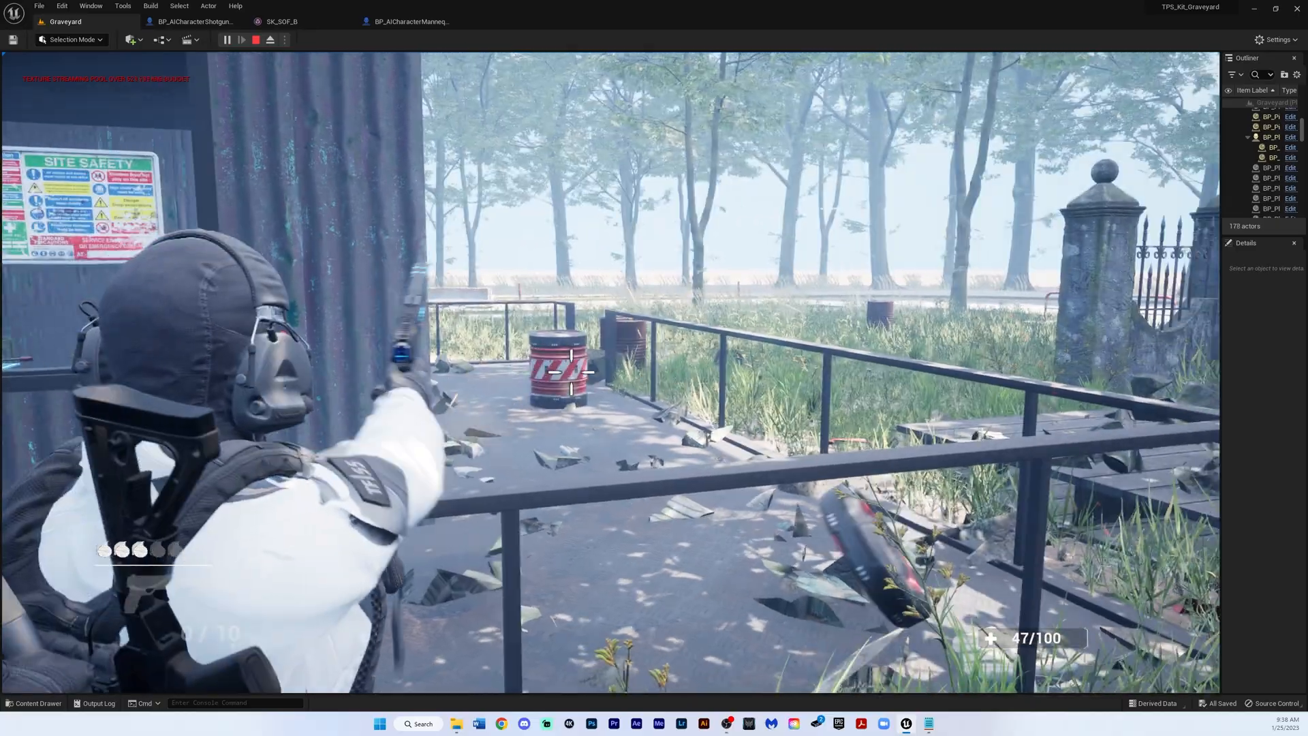
Shoot the red-and-white striped barrel on the cabin walkway until it explodes.
left_click(571, 372)
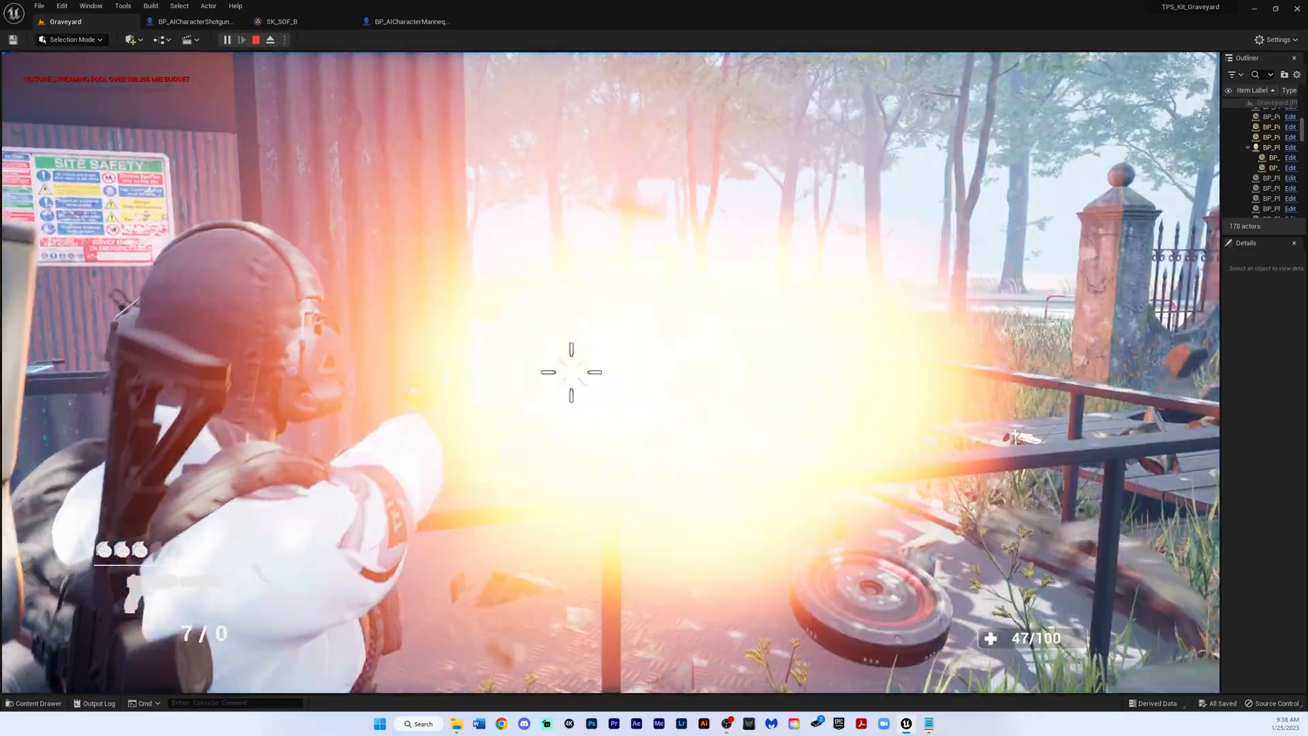